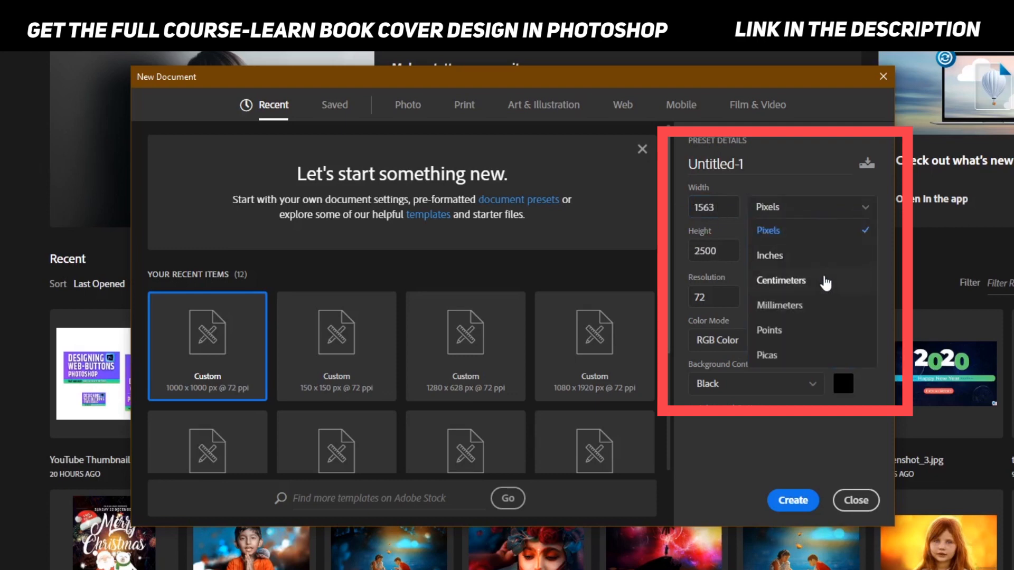
Step: Set the Width units to Centimeters so the size reads 55.14 × 88.19 cm
click(780, 280)
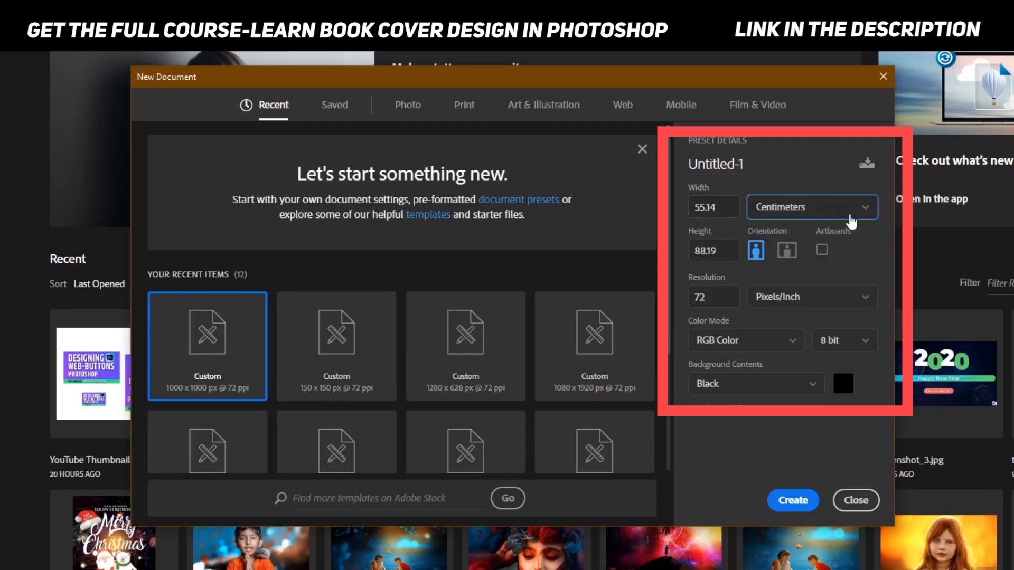